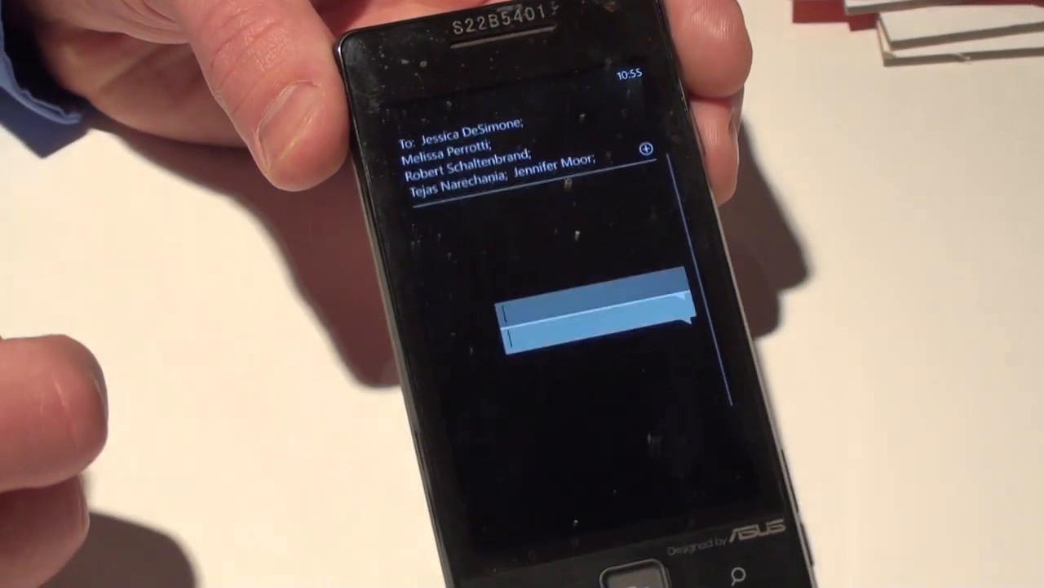
Move into the message body to begin writing the group message to the added recipients.
click(596, 319)
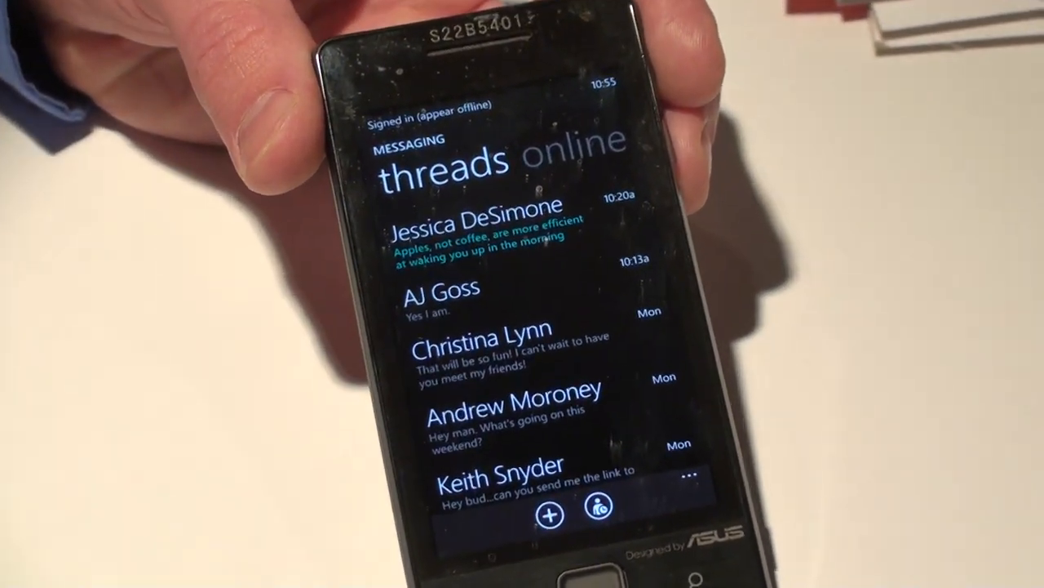
Scroll through the Threads list to review conversations and their latest messages.
scroll(down, 3)
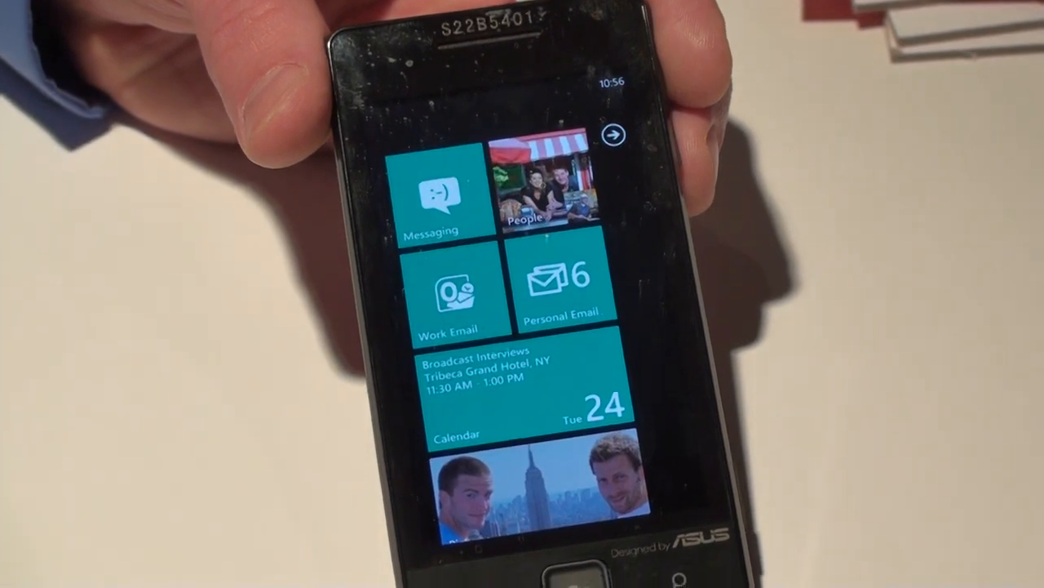
Return to the Start screen and launch the Xbox LIVE Games collection from its tile.
scroll(down, 3)
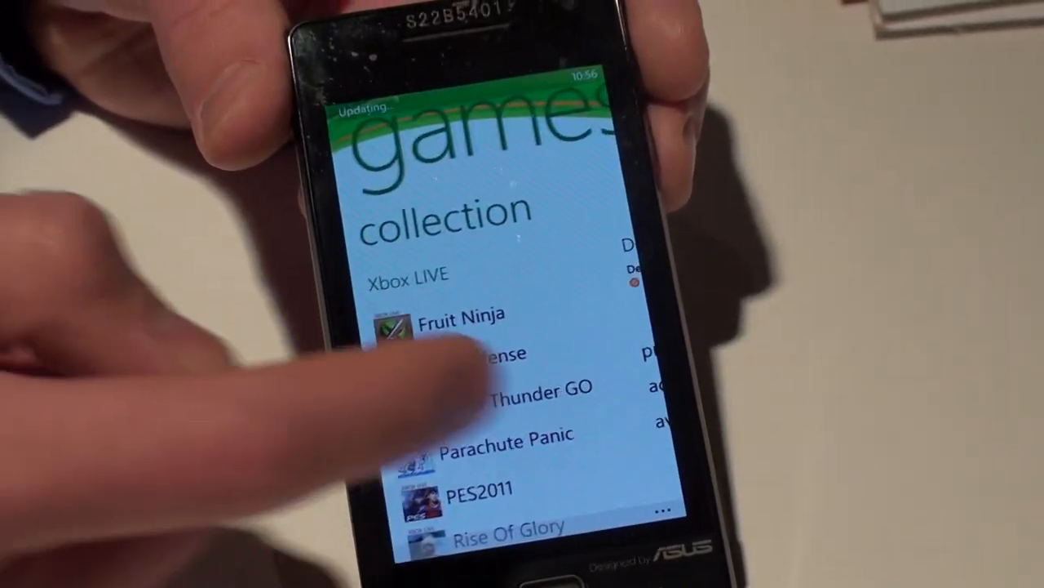
key(back)
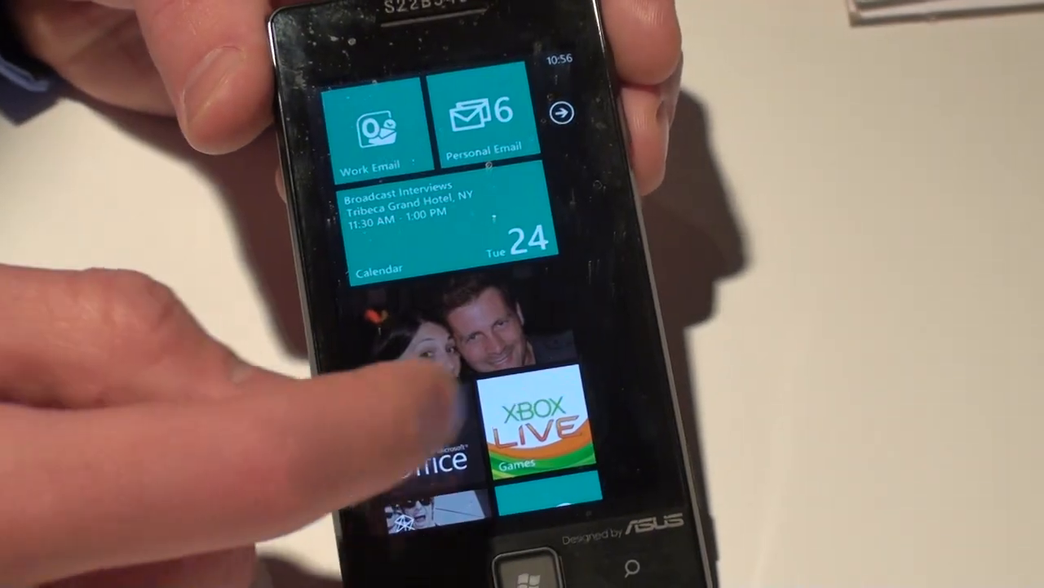
click(536, 438)
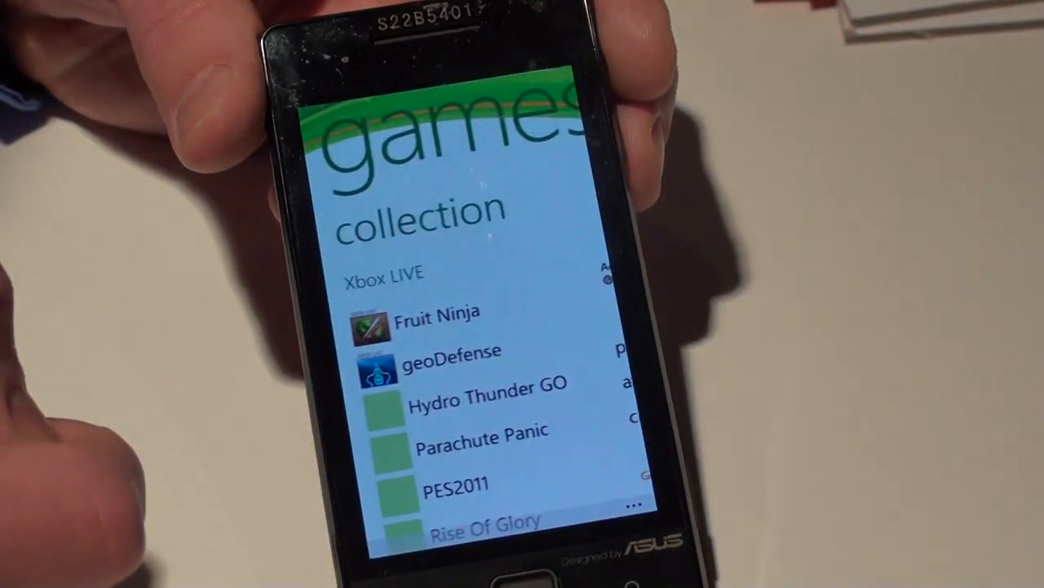